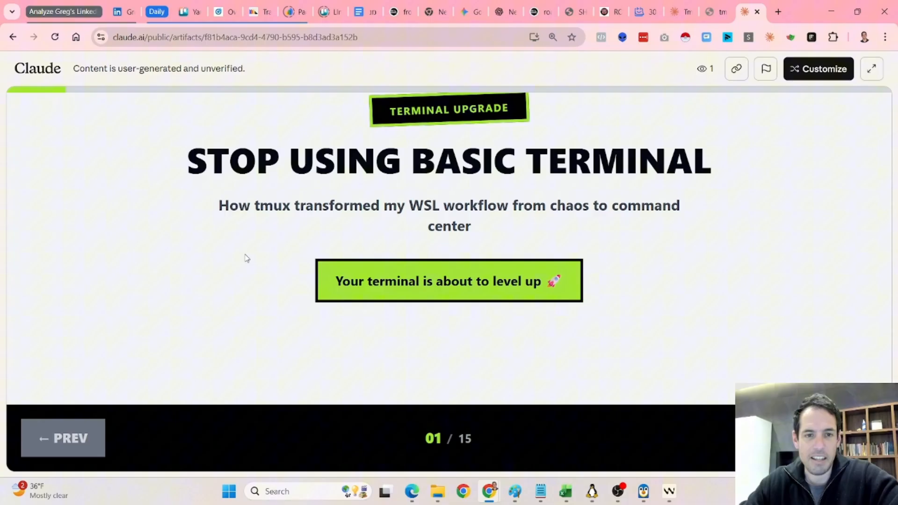
Step: Bring up the WSL terminal with the multi-pane tmux session of Claude Code instances
double_click(271, 204)
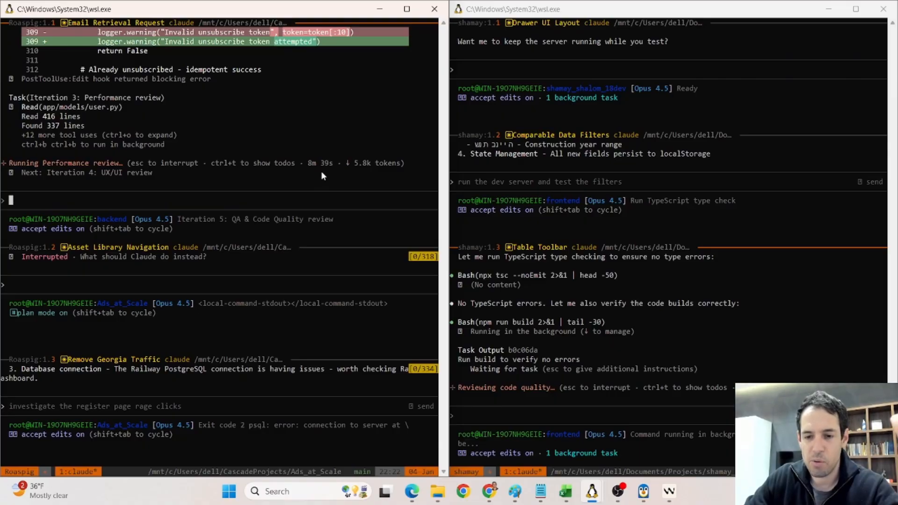
mouse_move(526, 359)
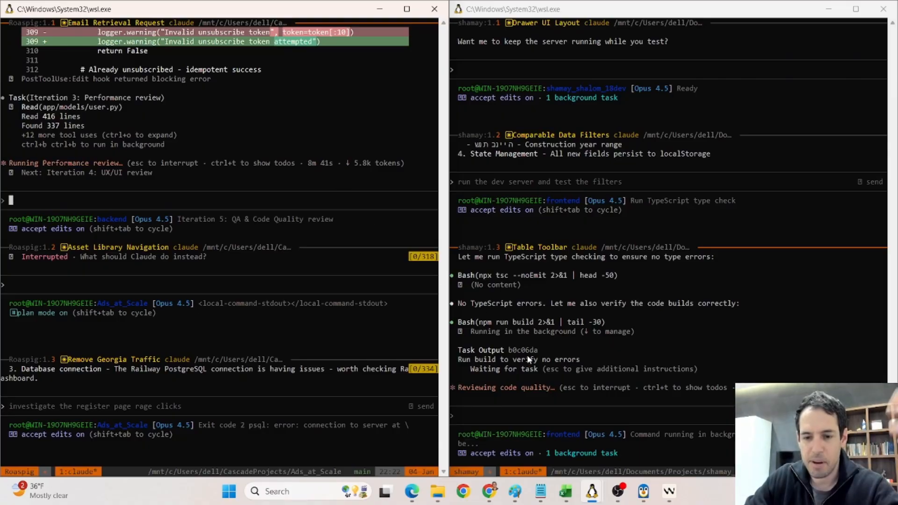
mouse_move(489, 491)
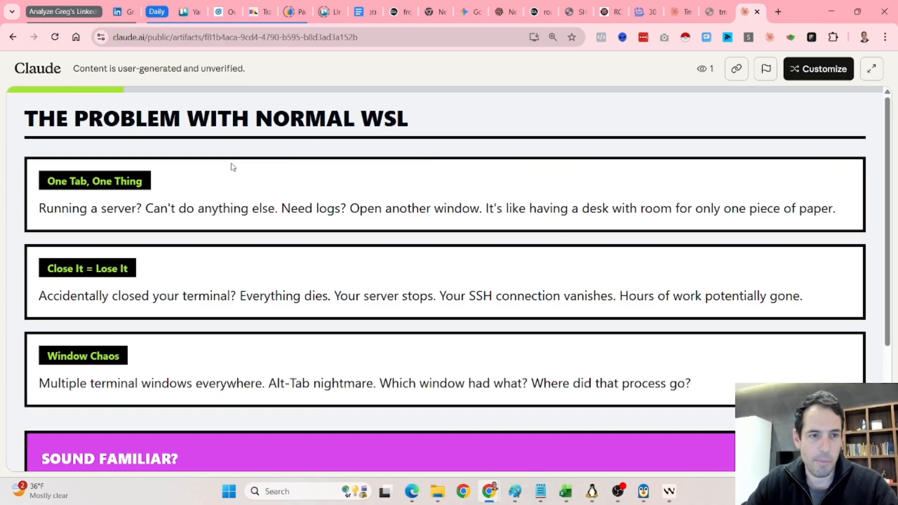
Step: Read through the problem cards on slide 2 and highlight the word tmux
scroll("down", 3)
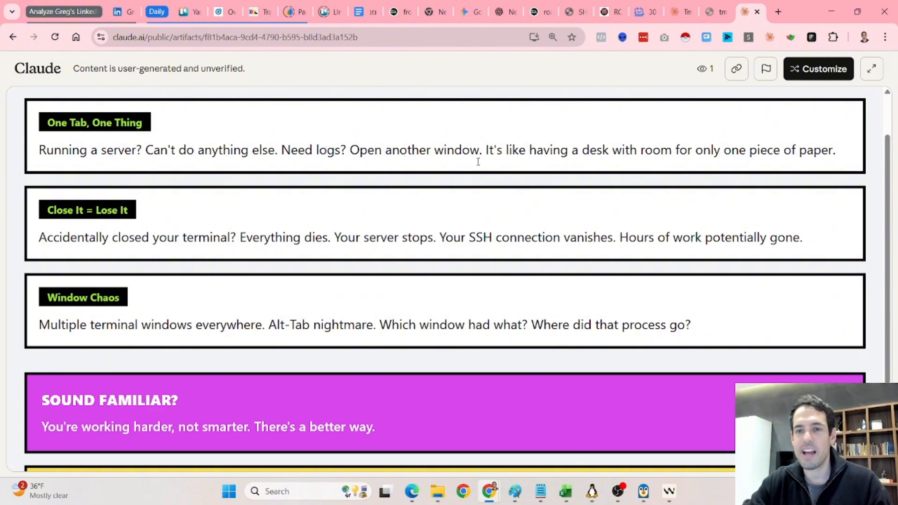
mouse_move(532, 198)
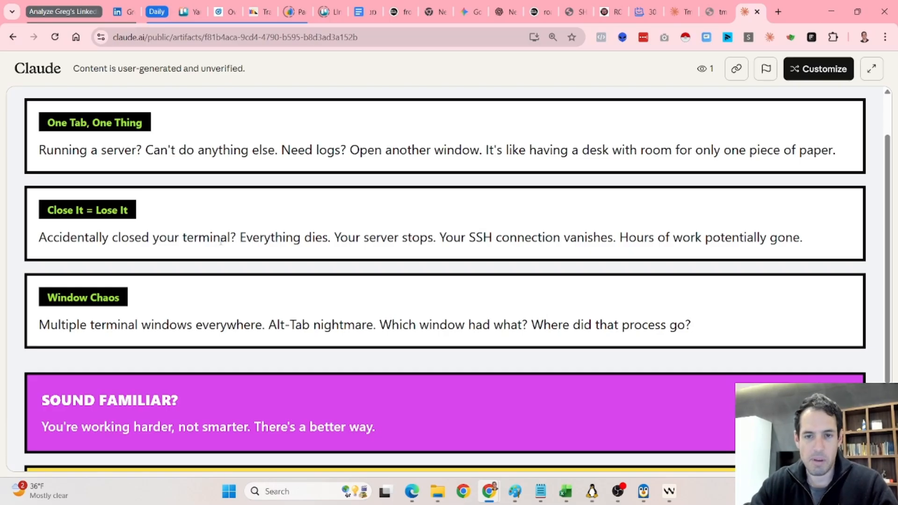
mouse_move(223, 313)
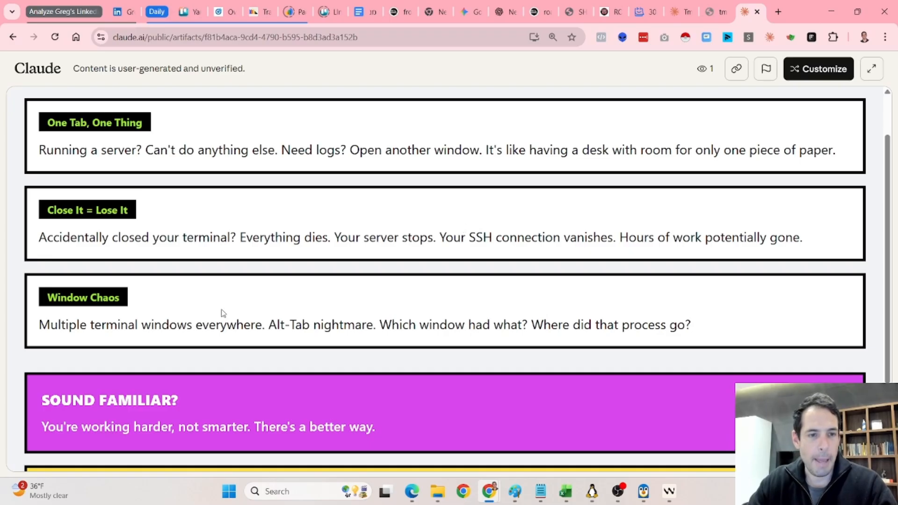
scroll("down", 3)
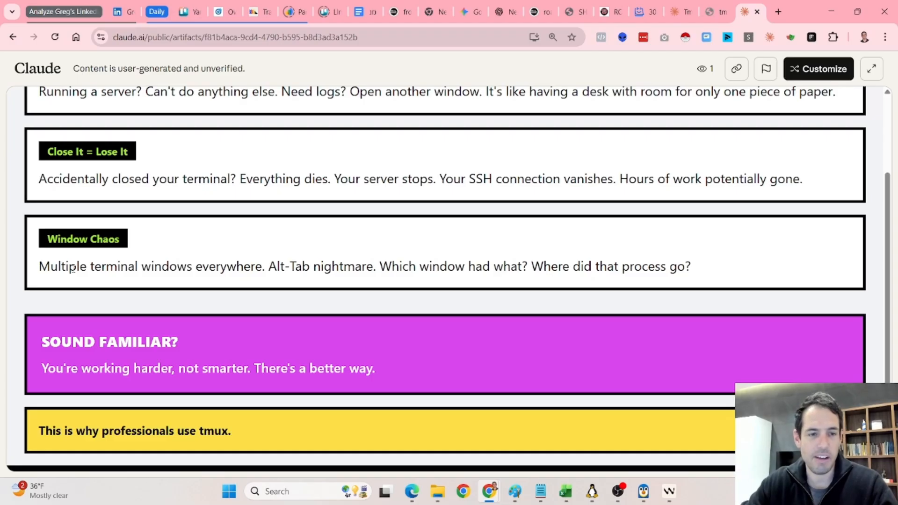
mouse_move(97, 313)
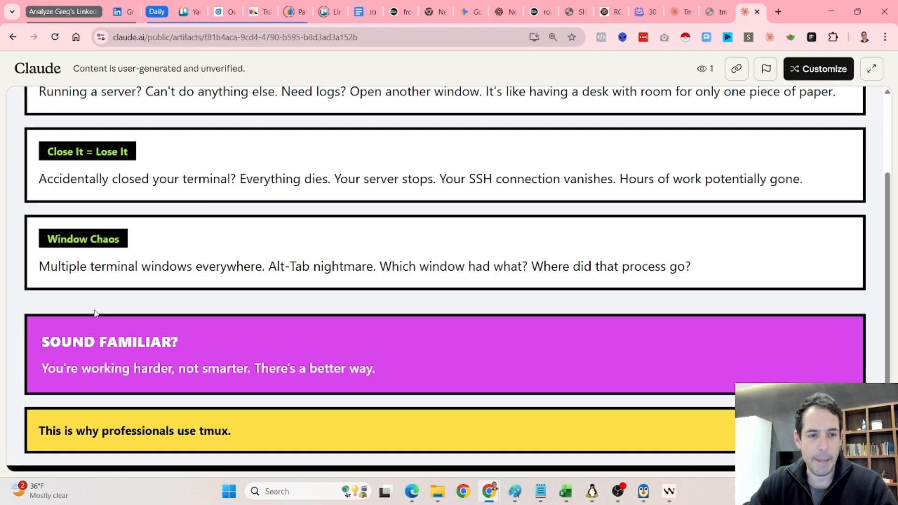
scroll("down", 3)
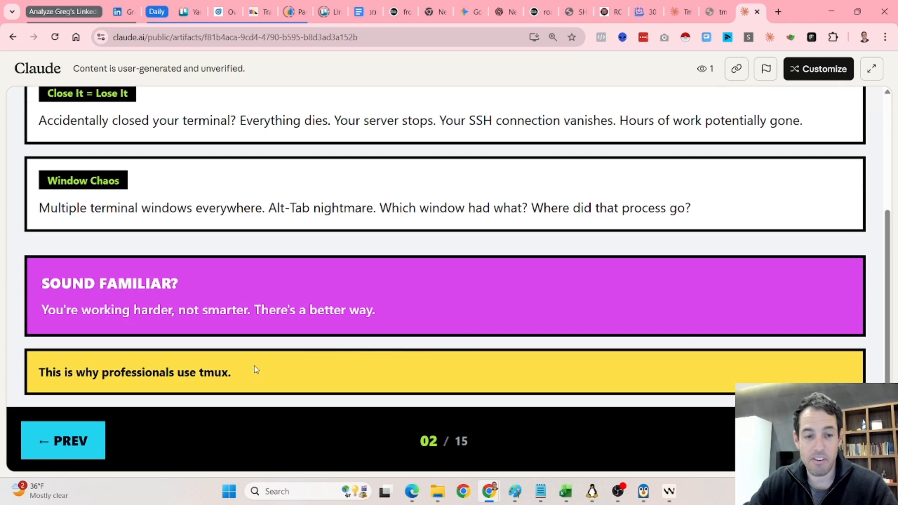
double_click(214, 372)
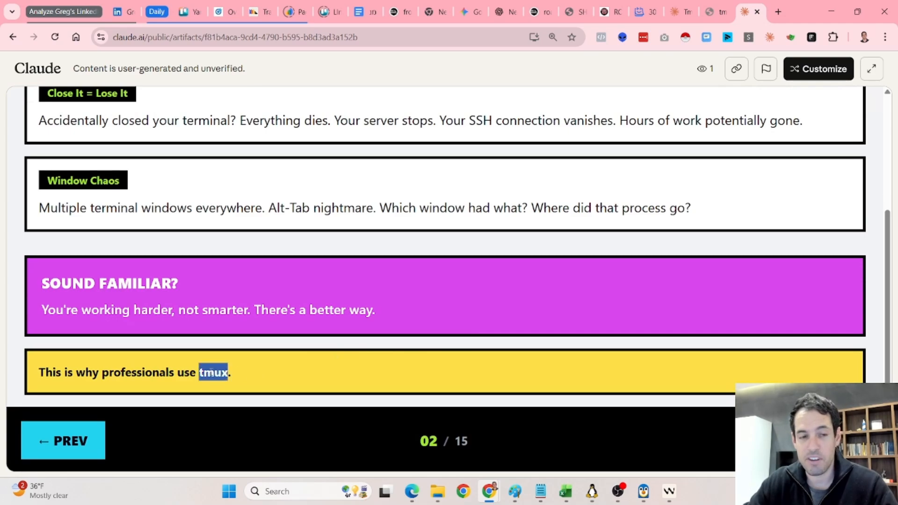
Step: Highlight the 'terminal manager' tagline on slide 3 and reveal the What You Get list
scroll("down", 3)
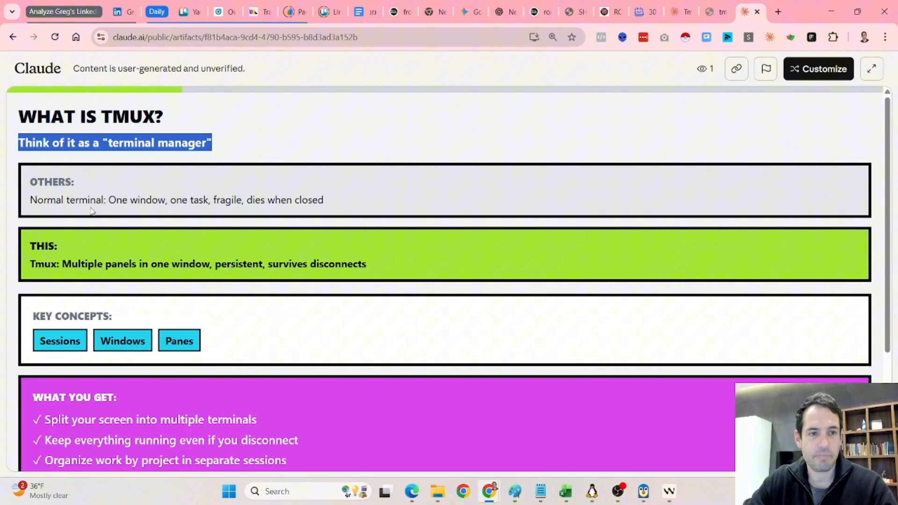
double_click(85, 200)
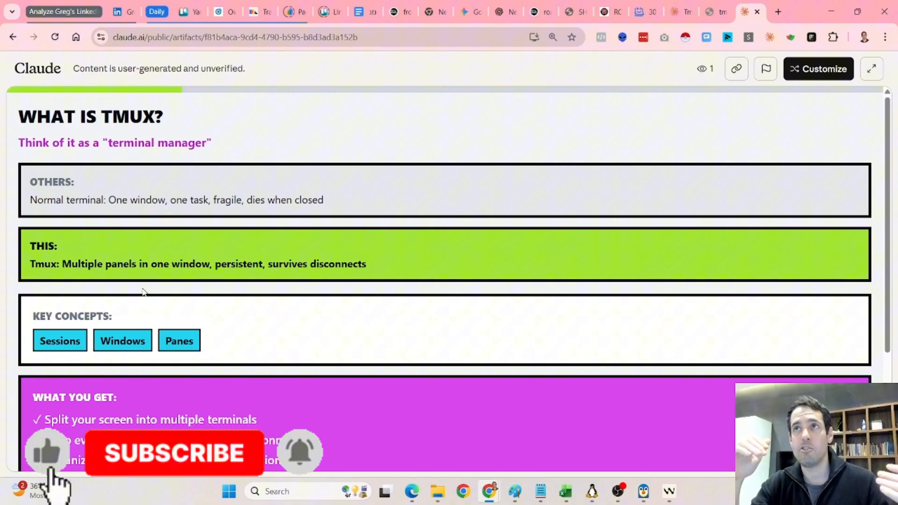
left_click(174, 453)
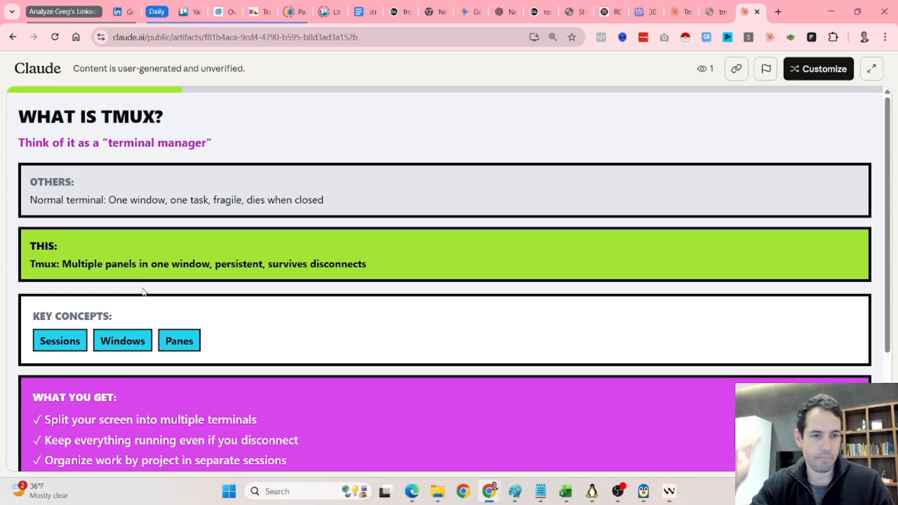
scroll("down", 3)
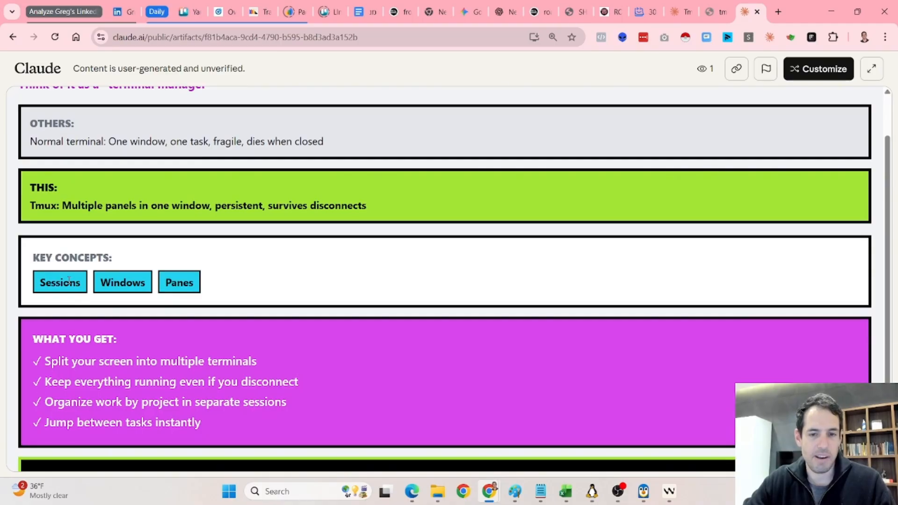
mouse_move(617, 491)
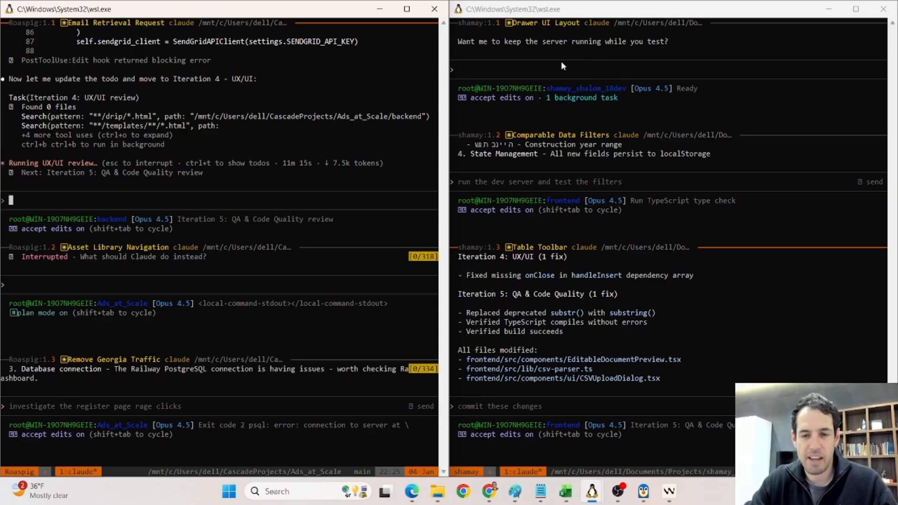
Step: Advance from the end of slide 3 to the Normal WSL vs TMUX comparison
left_click(489, 491)
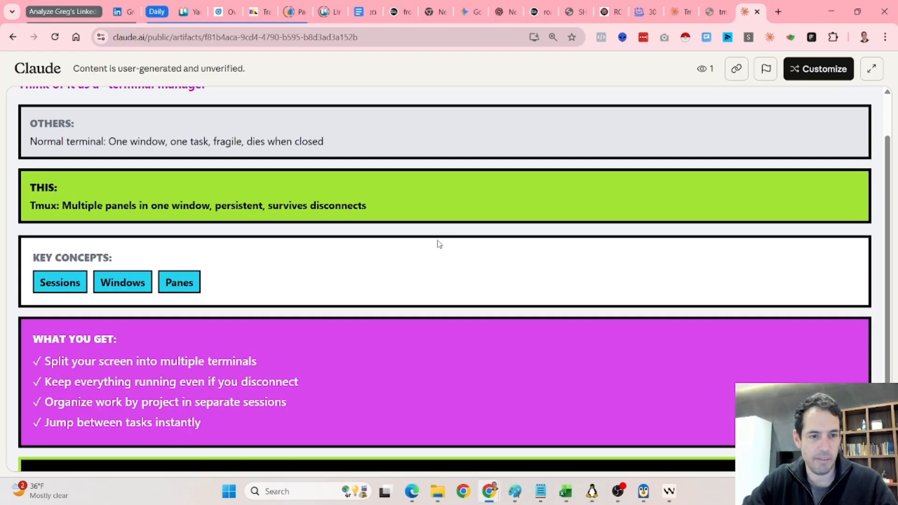
scroll("down", 3)
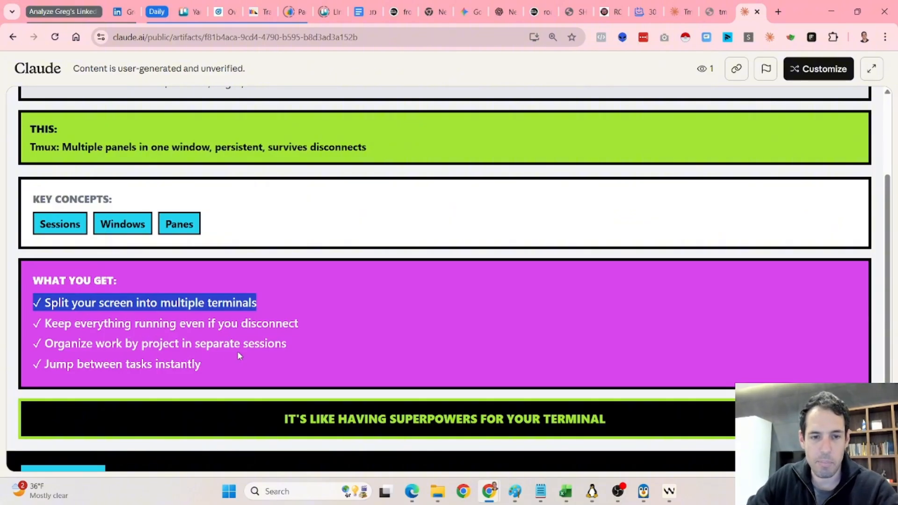
mouse_move(288, 357)
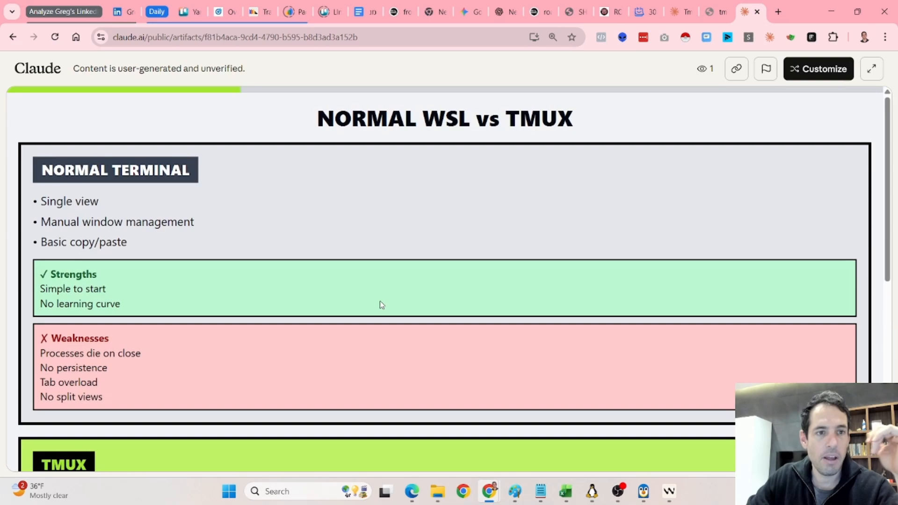
scroll("down", 3)
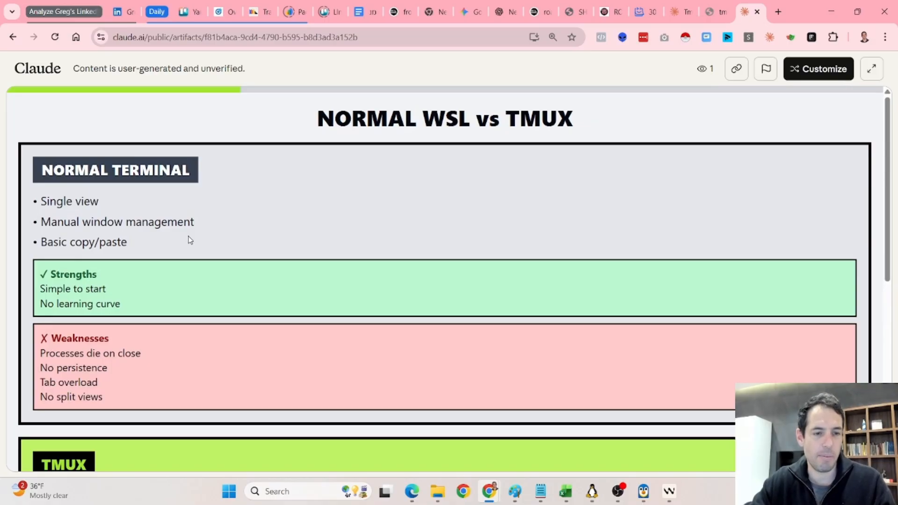
Step: Move past the comparison to the Mouse Magic slide
scroll("down", 3)
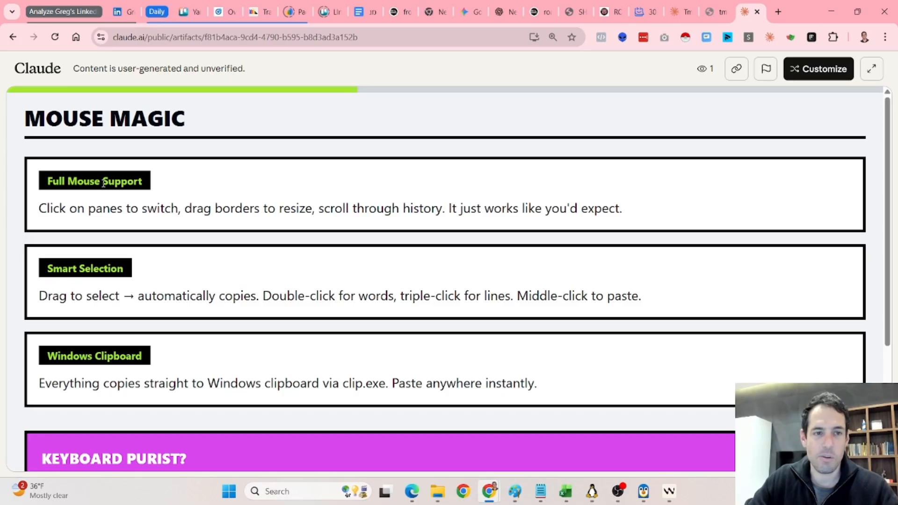
Step: Reveal the Keyboard Purist box below the Mouse Magic feature boxes
scroll("down", 3)
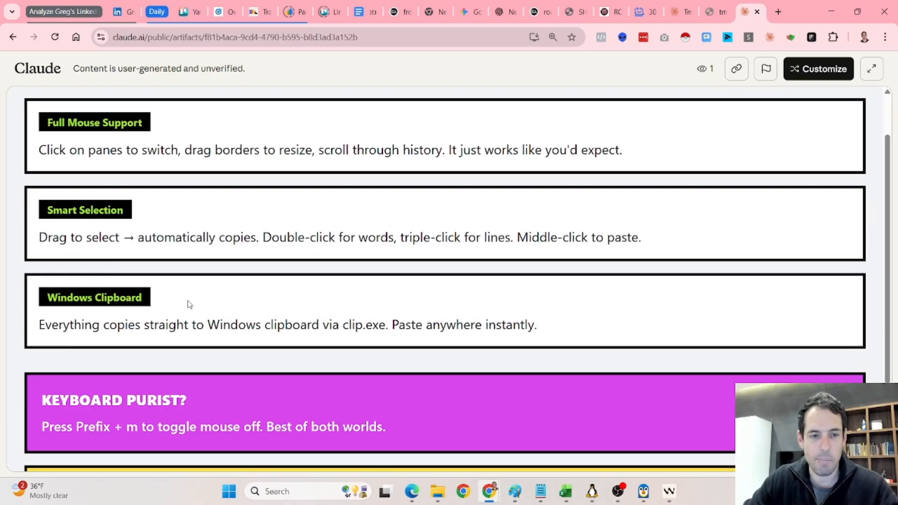
scroll("down", 3)
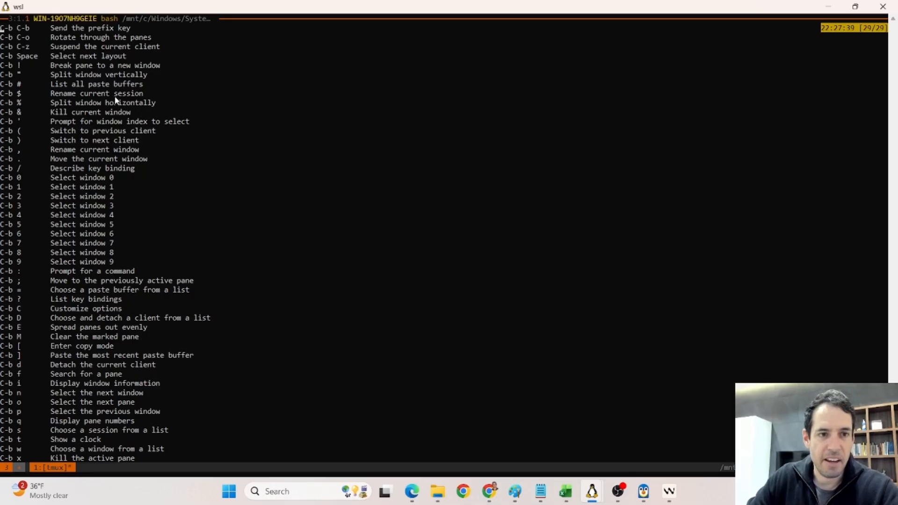
mouse_move(94, 118)
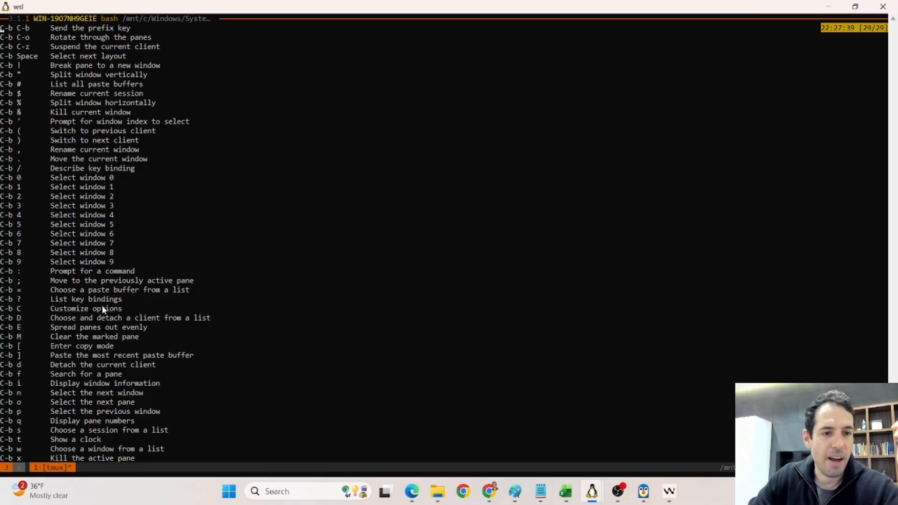
mouse_move(110, 284)
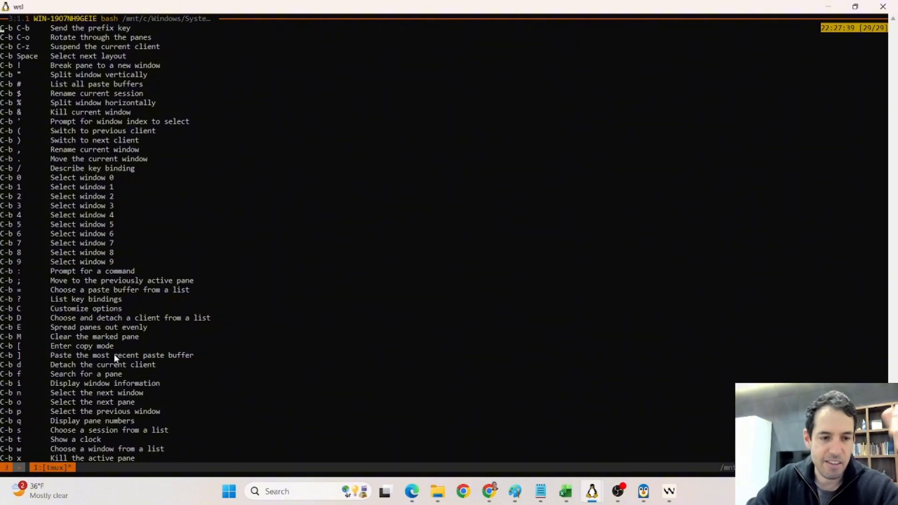
mouse_move(19, 65)
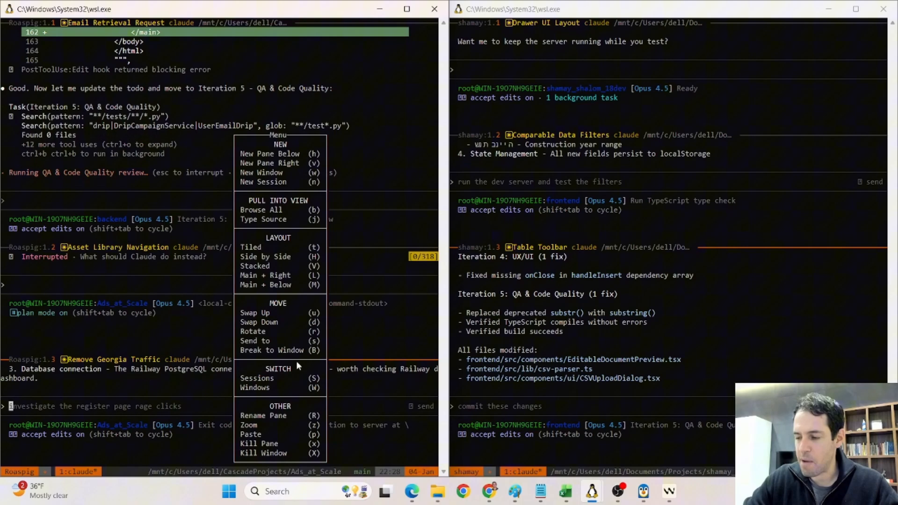
mouse_move(278, 266)
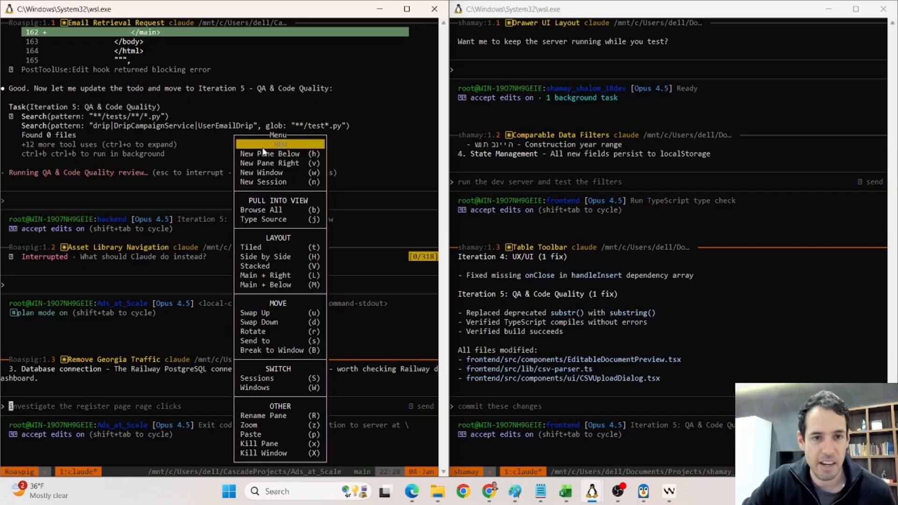
mouse_move(270, 162)
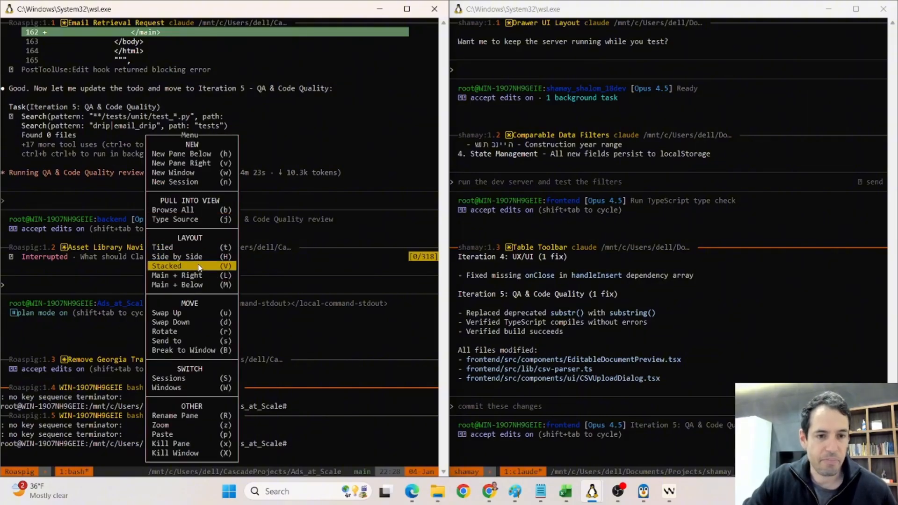
mouse_move(169, 378)
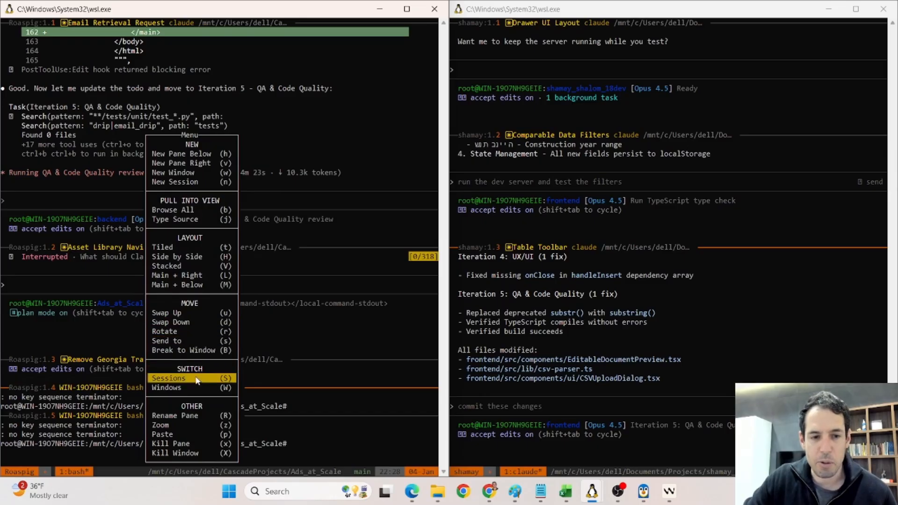
mouse_move(191, 406)
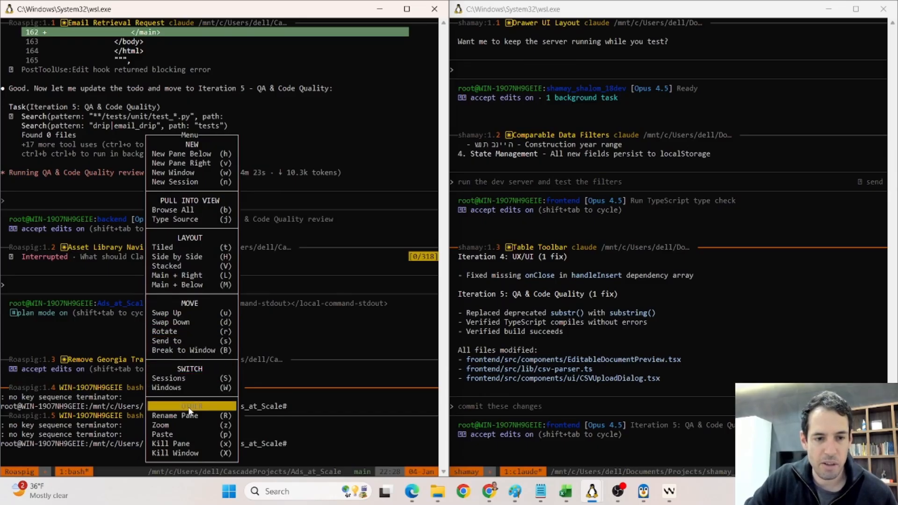
mouse_move(175, 415)
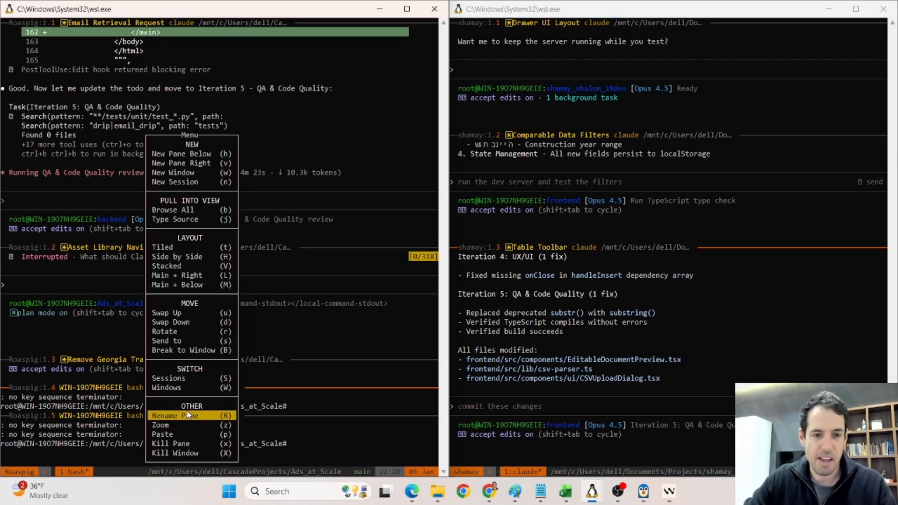
Step: Rename one left pane 'frontend' and the right pane 1.3 'api' via the tmux menu
left_click(175, 415)
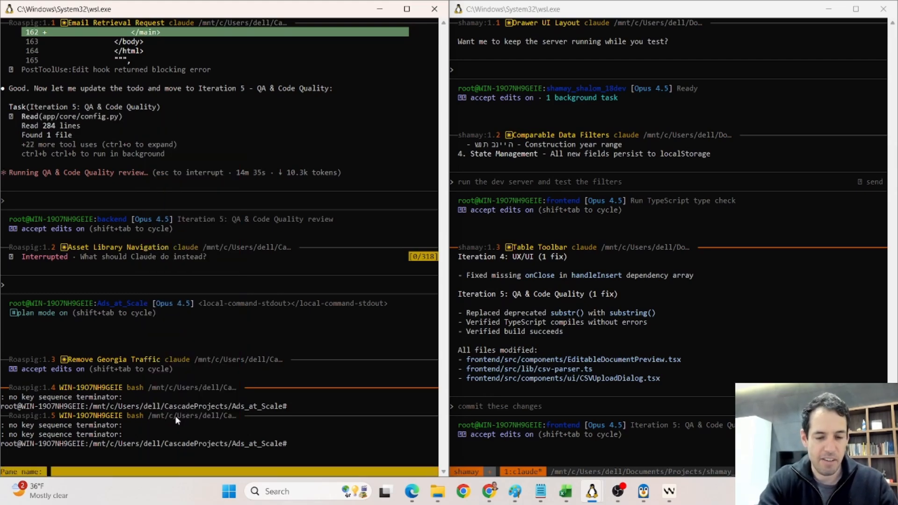
type("front")
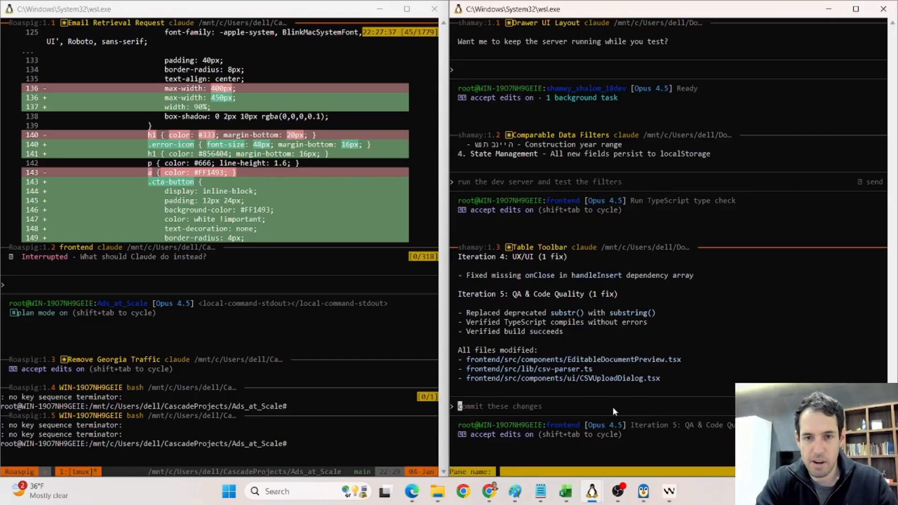
type("api")
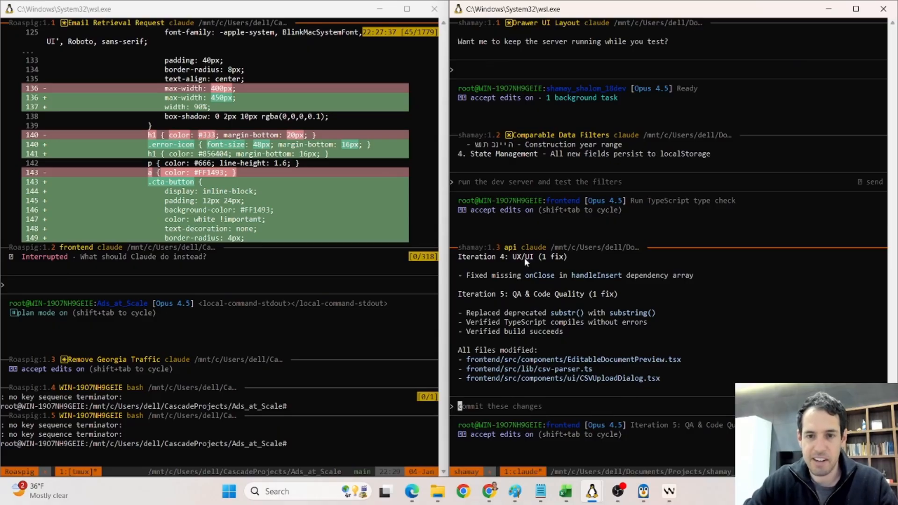
mouse_move(506, 254)
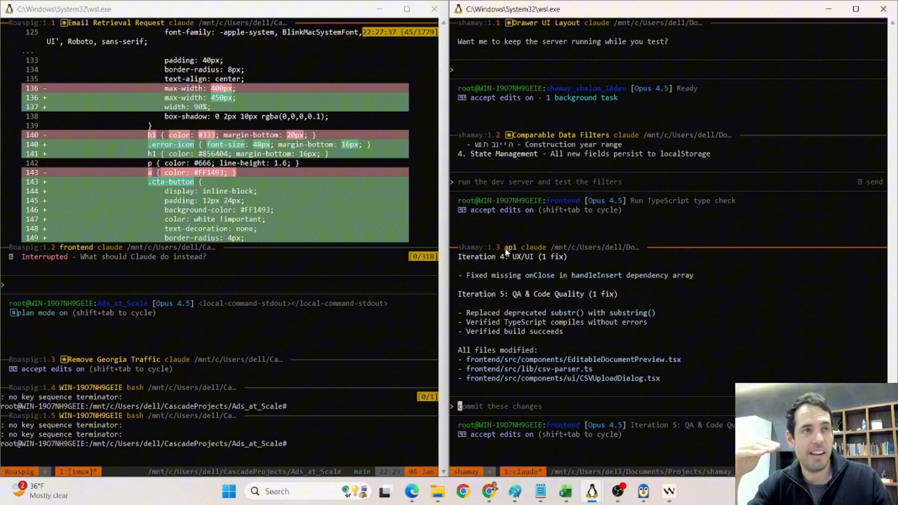
mouse_move(575, 383)
type("/rename")
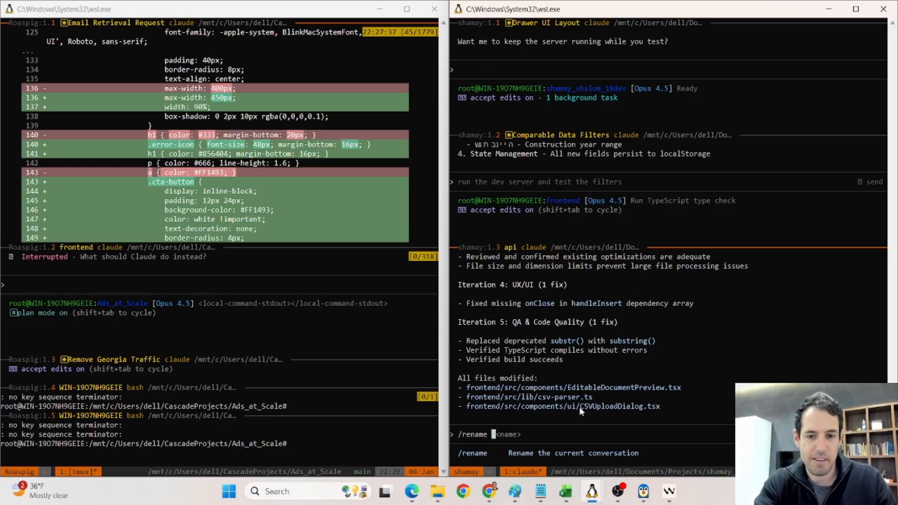
Step: Rename the Claude Code conversation in the api pane to 'api' with /rename
type("api")
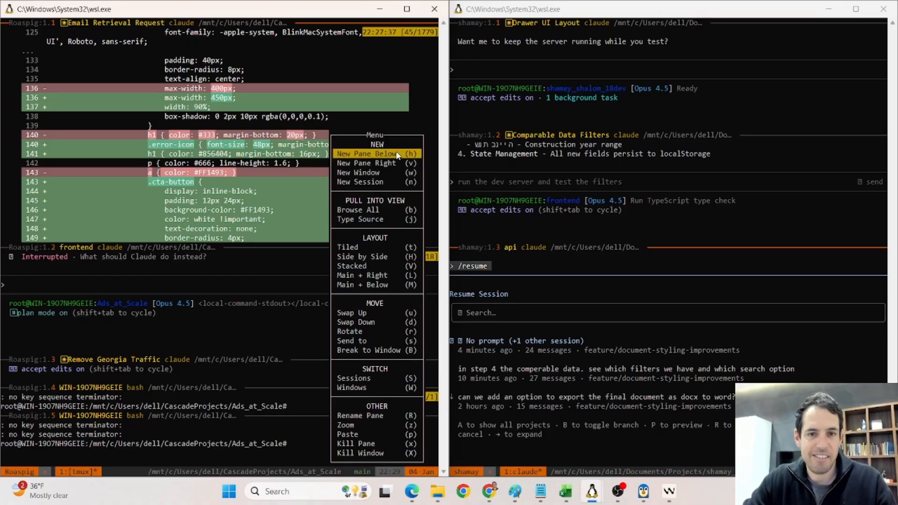
mouse_move(374, 342)
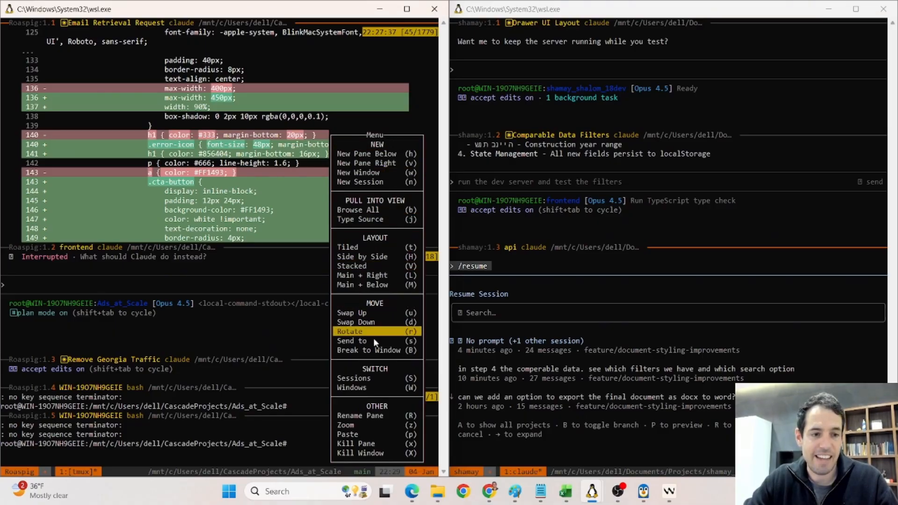
mouse_move(366, 452)
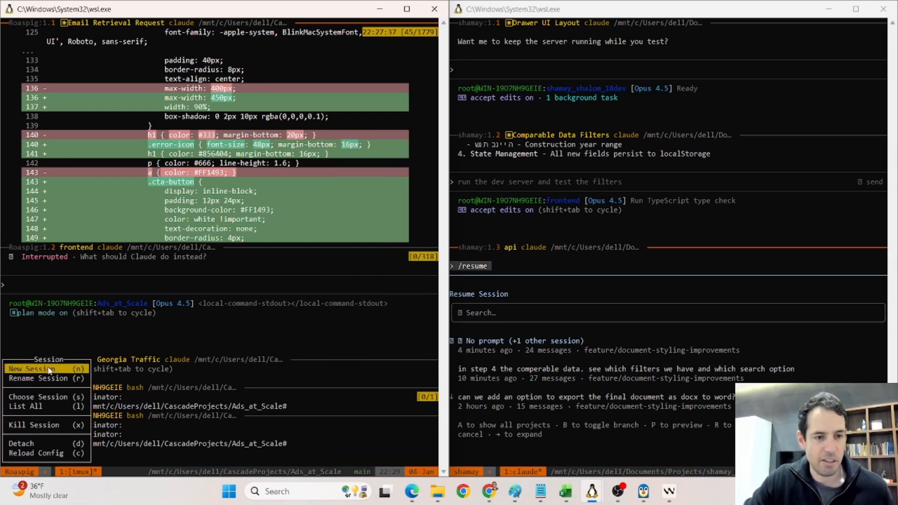
Step: Bring up the tmux Session menu from the status bar to review its options
left_click(77, 471)
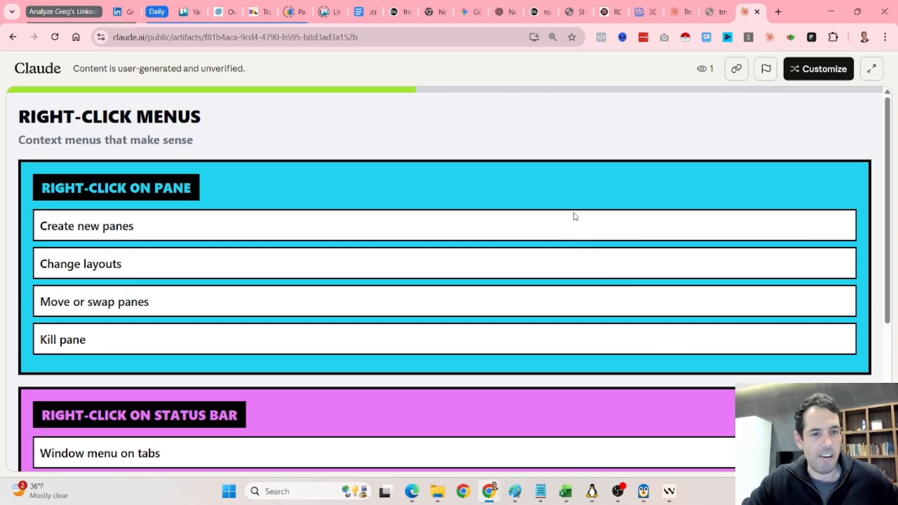
Step: Move through Right-Click Menus and Navigation That Flows to the Splitting Panes slide
scroll("down", 3)
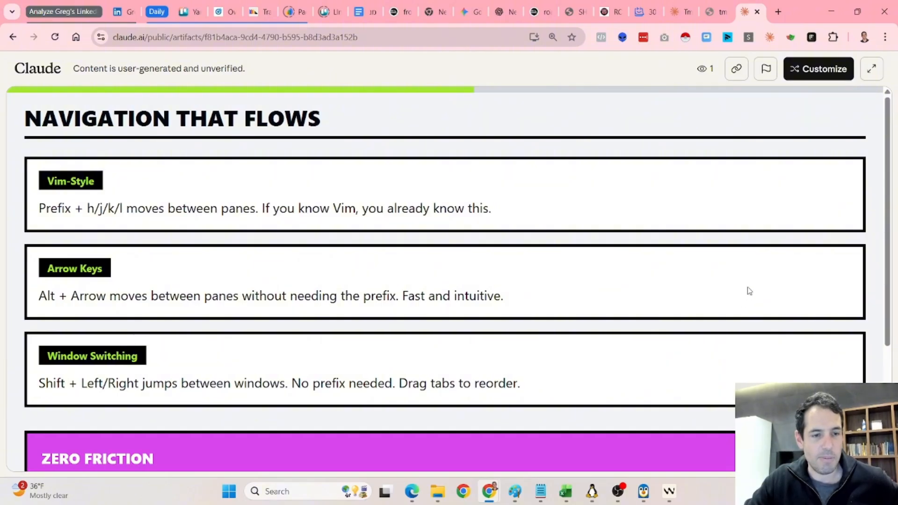
scroll("down", 3)
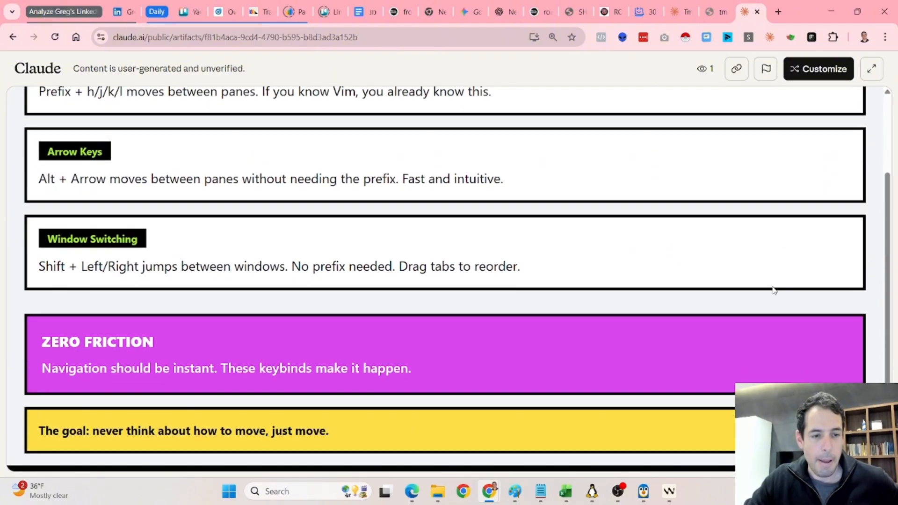
scroll("down", 3)
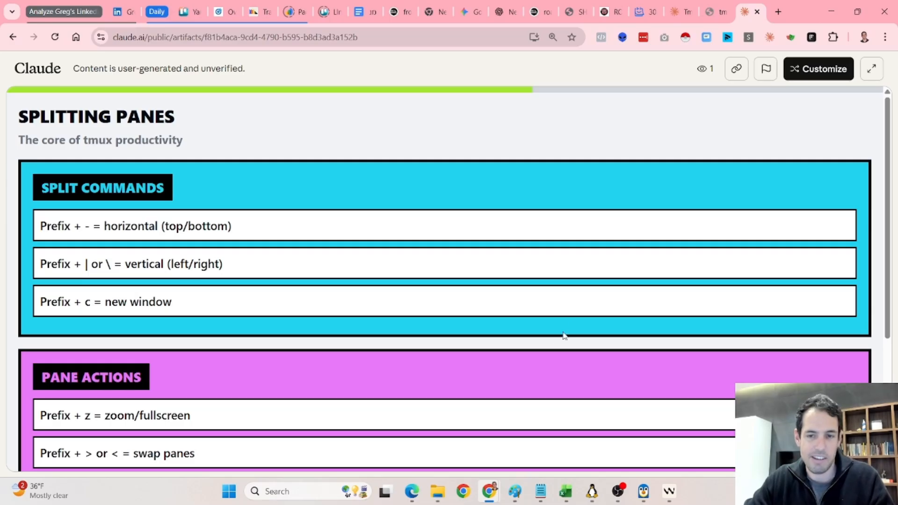
Step: Advance the deck through the Resizing Panes slide to Session Management (slide 11 of 15)
scroll("down", 3)
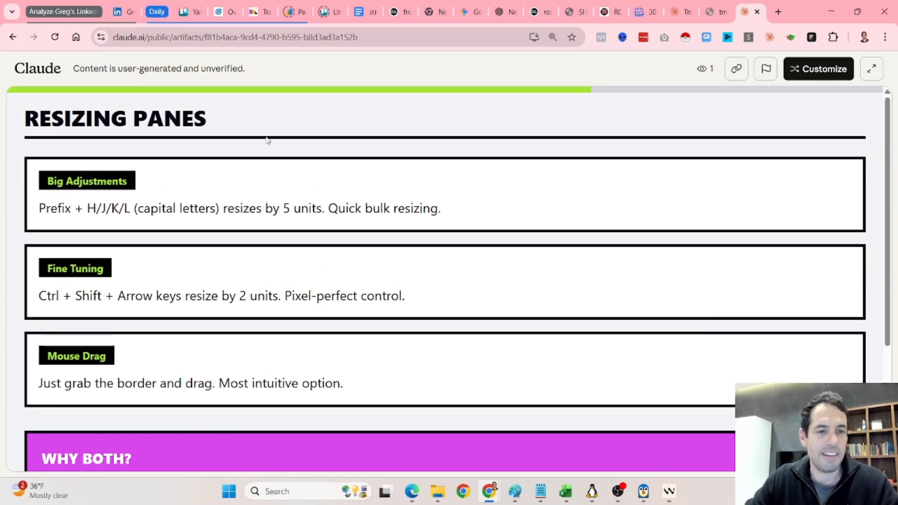
scroll("down", 3)
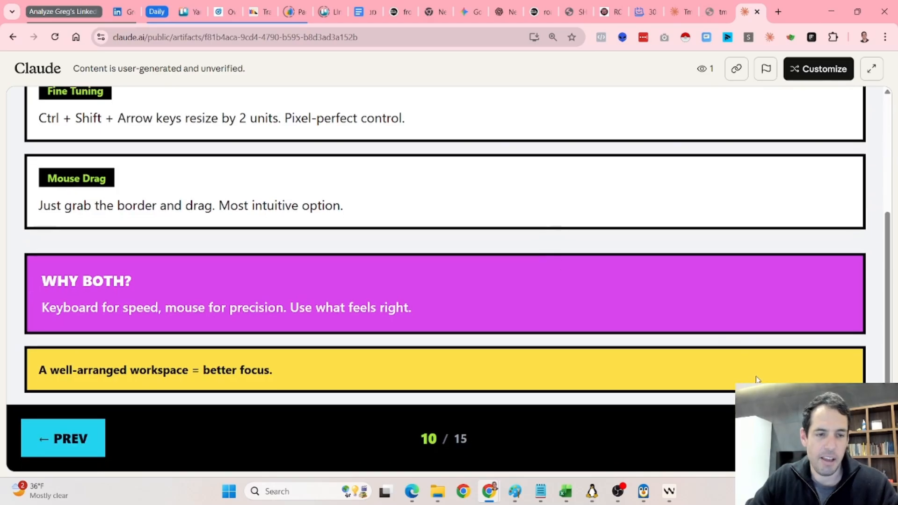
double_click(70, 308)
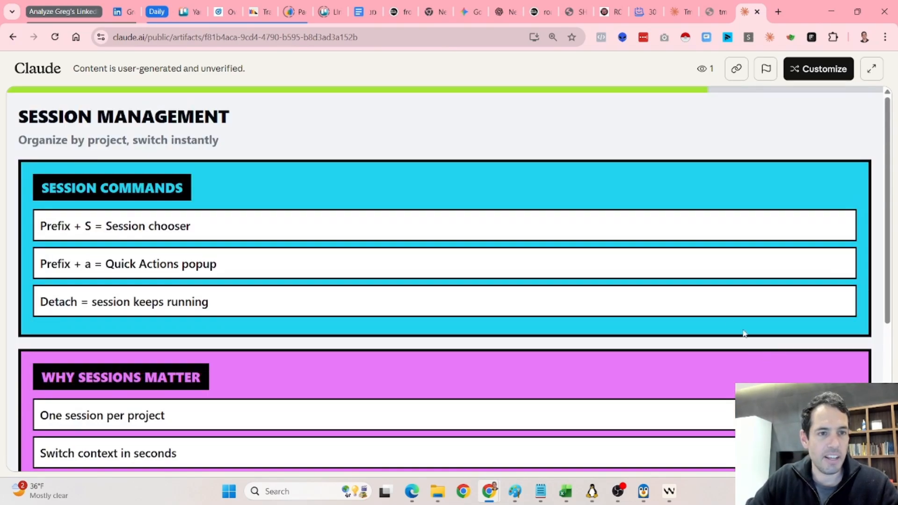
Step: Move the deck through the Performance Tuned slide to #1 The Core Principle
scroll("down", 3)
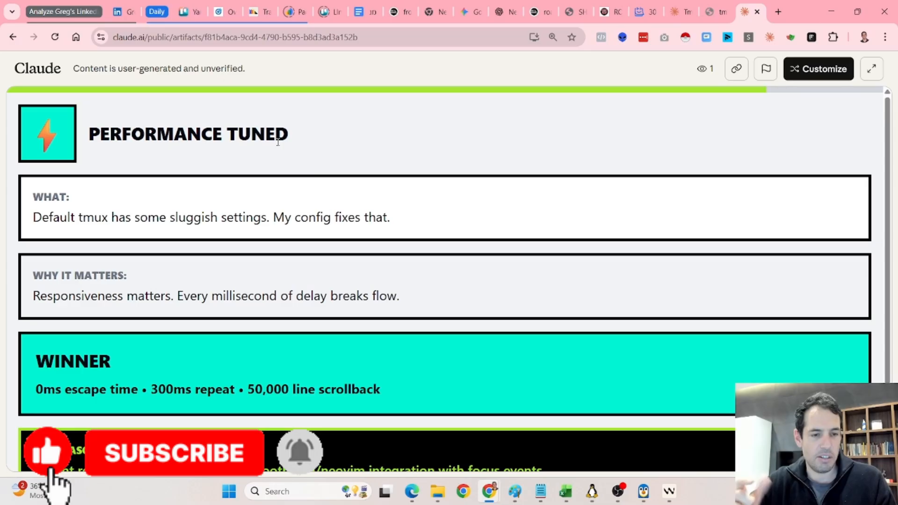
scroll("down", 3)
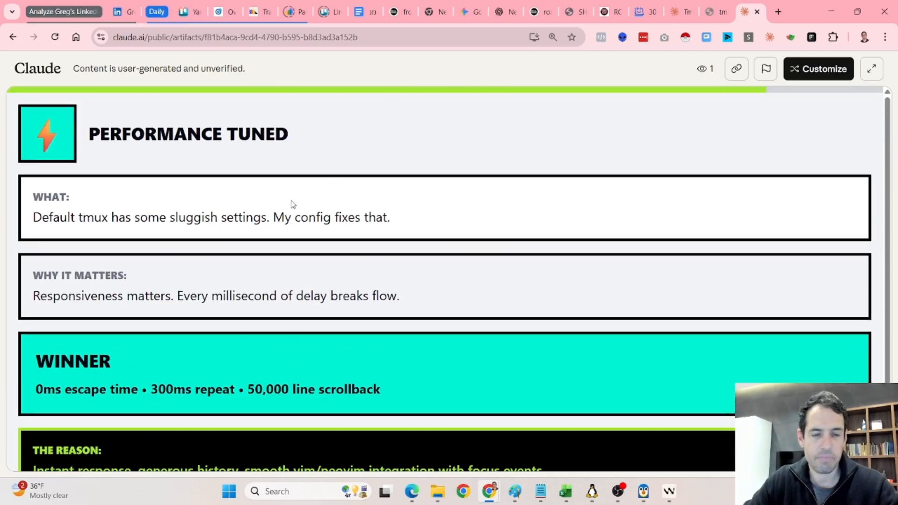
scroll("down", 3)
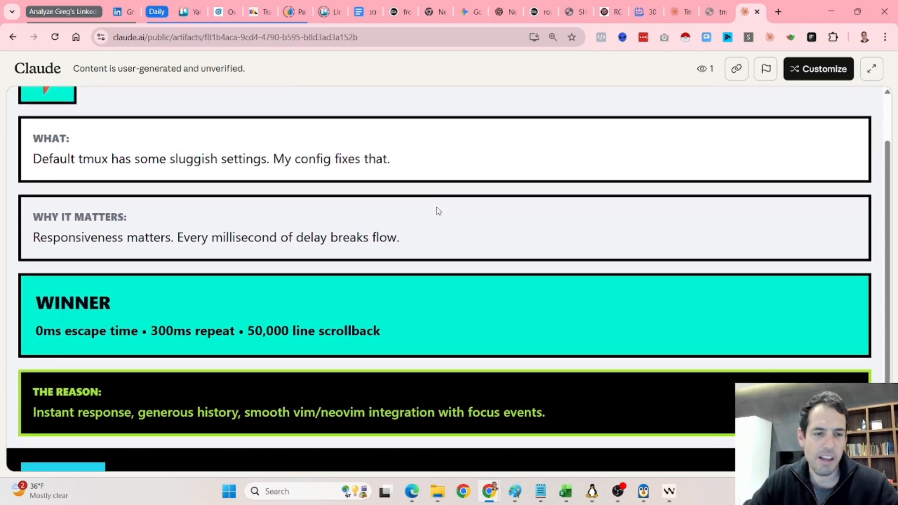
mouse_move(543, 303)
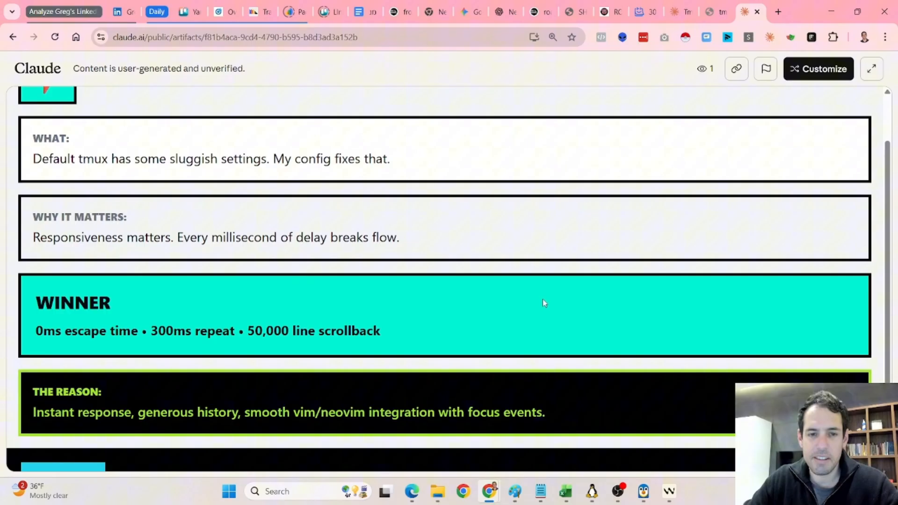
scroll("down", 3)
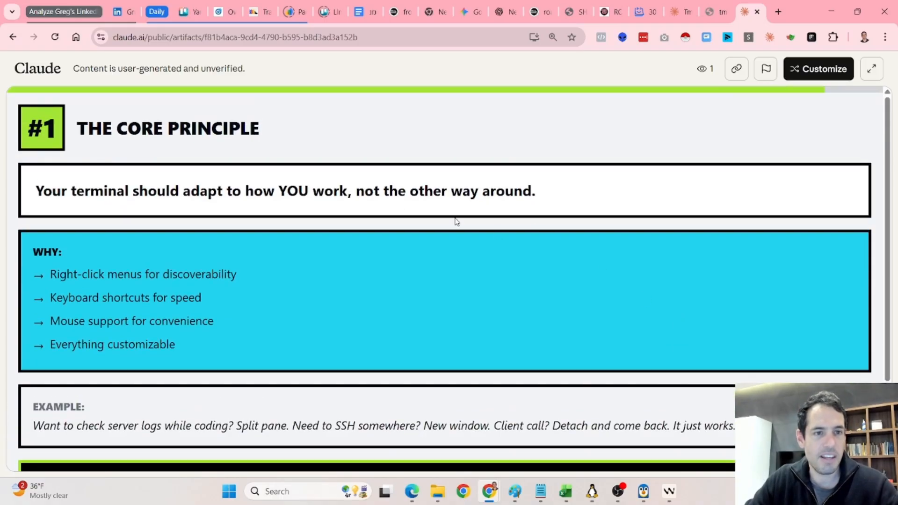
mouse_move(201, 152)
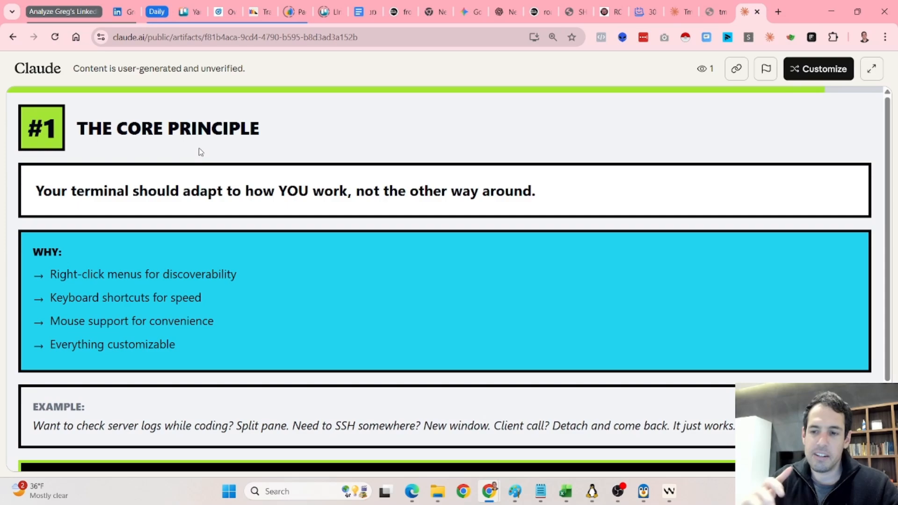
mouse_move(198, 152)
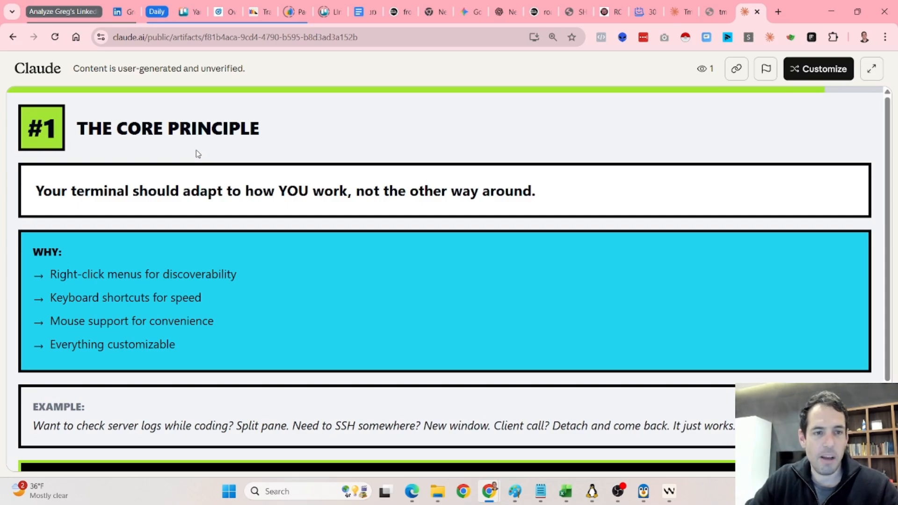
mouse_move(204, 196)
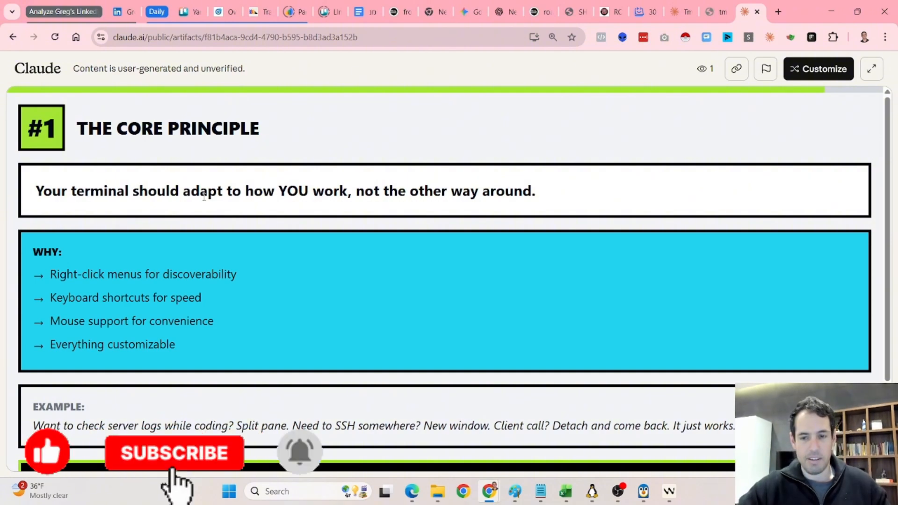
left_click(174, 453)
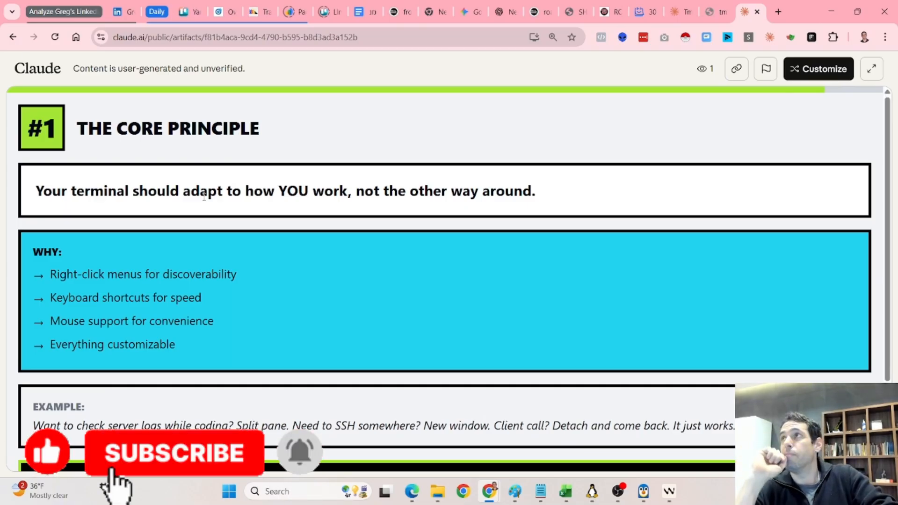
left_click(174, 453)
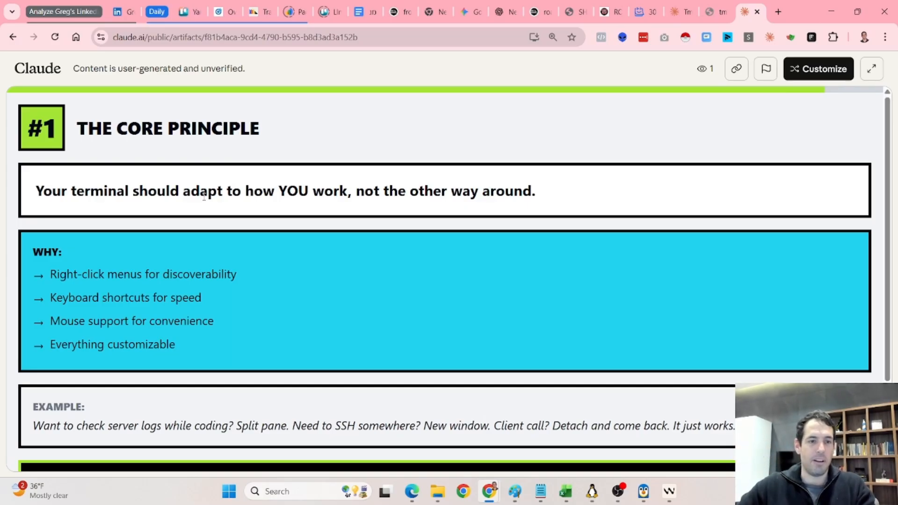
scroll("down", 3)
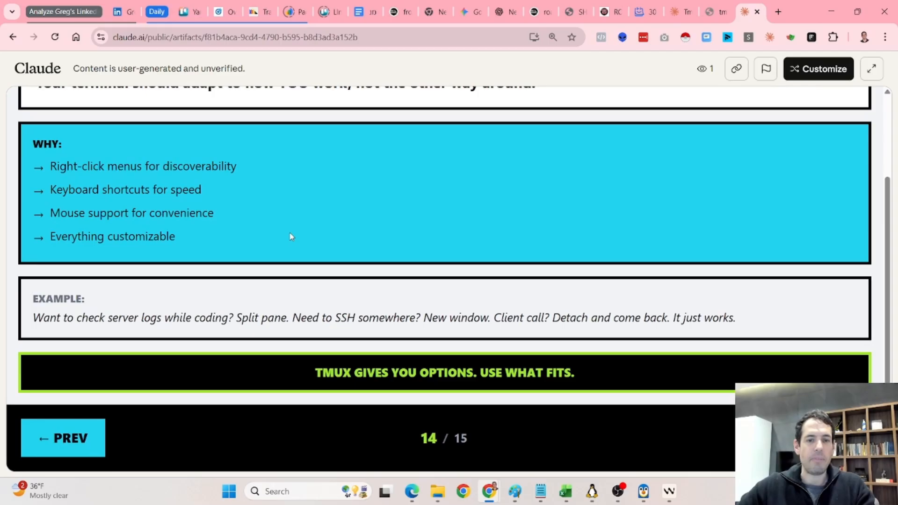